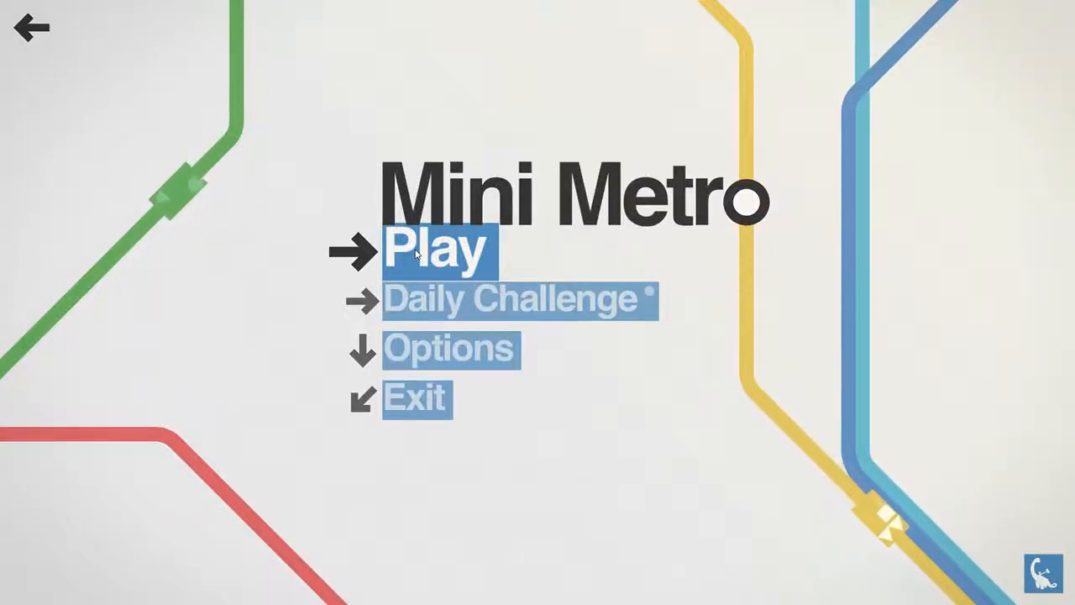
# Start a new game from the main menu, loading the first map
pyautogui.click(435, 249)
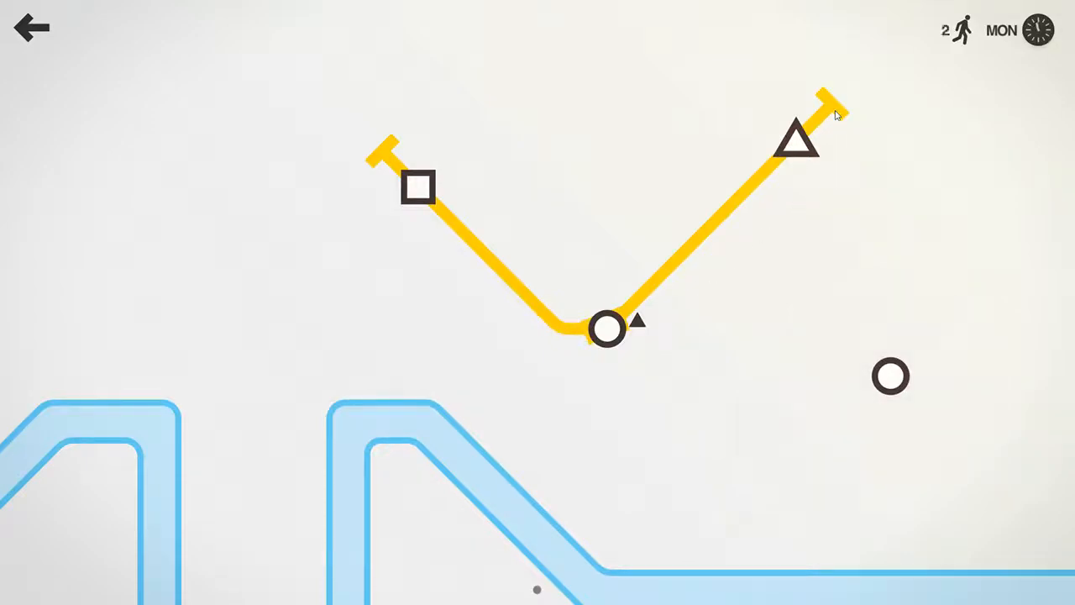
# Extend the yellow line from both end terminals to new stations along the river
pyautogui.moveTo(827, 93); pyautogui.dragTo(890, 429)
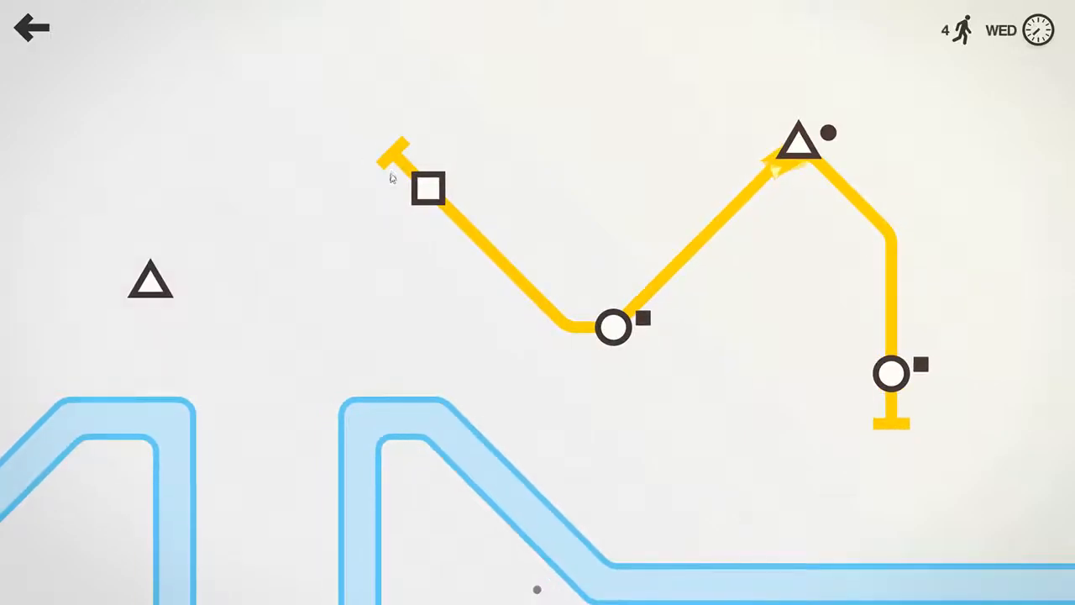
pyautogui.moveTo(395, 155); pyautogui.dragTo(226, 184)
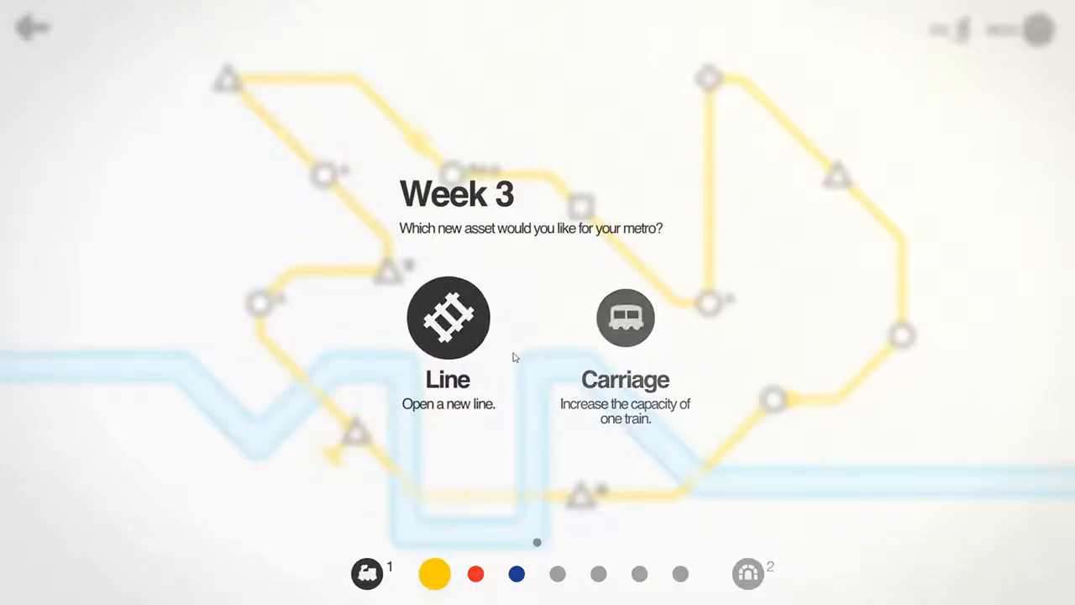
# Choose the Week 3 upgrade asset, then take a carriage as the Week 4 upgrade
pyautogui.click(625, 318)
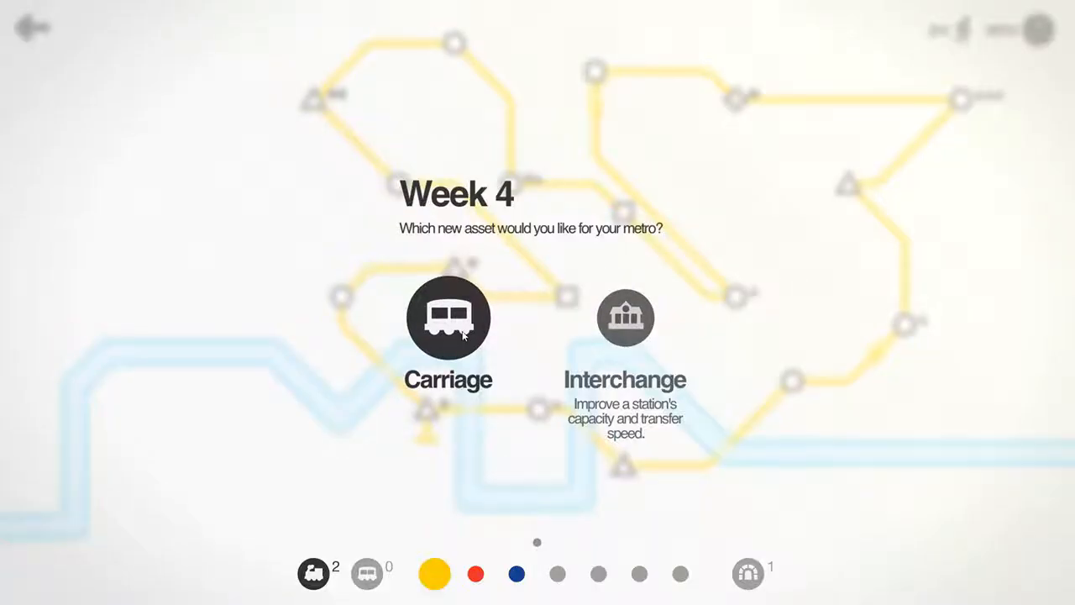
pyautogui.click(447, 317)
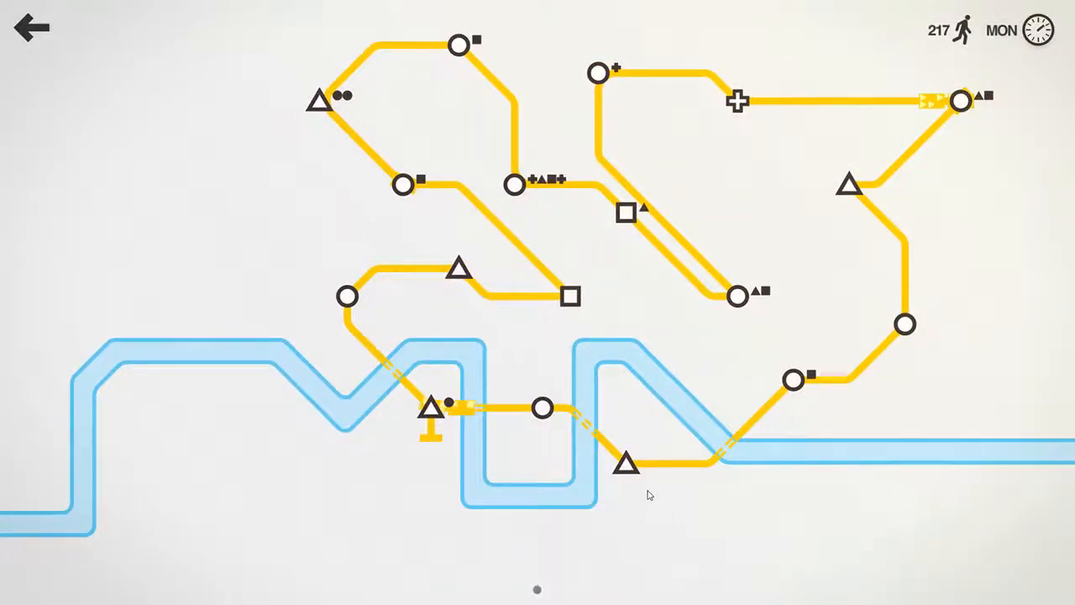